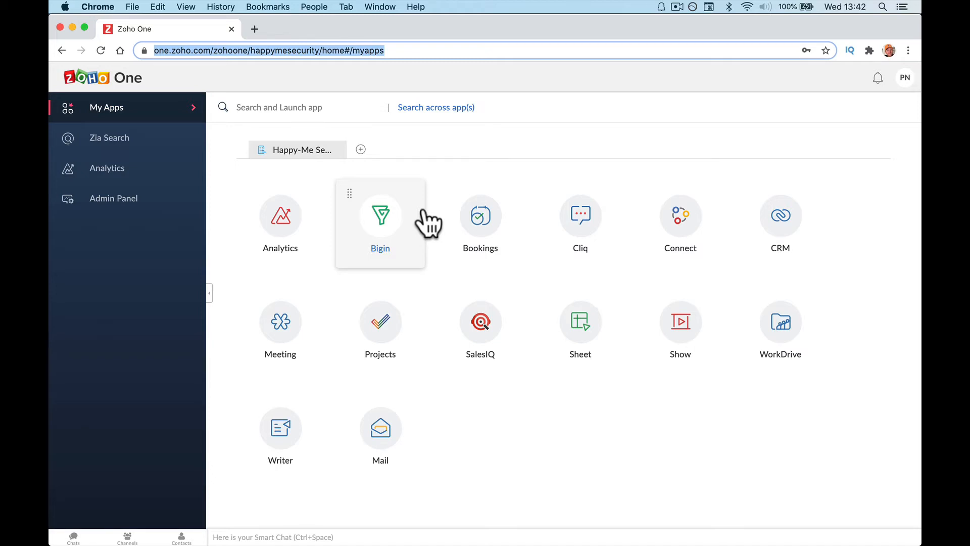
Filter the admin panel's Applications list with the search term 'cliq' to show only Cliq.
click(113, 198)
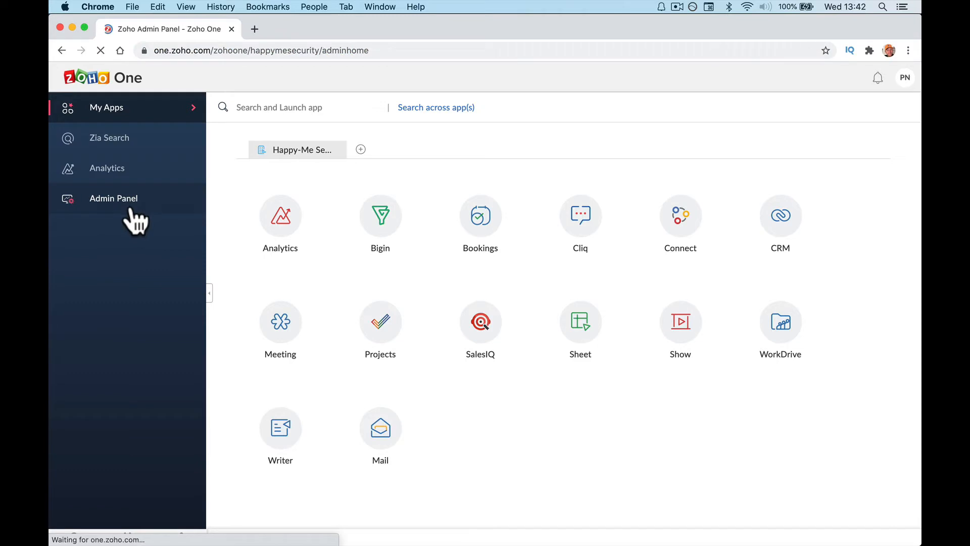
click(113, 198)
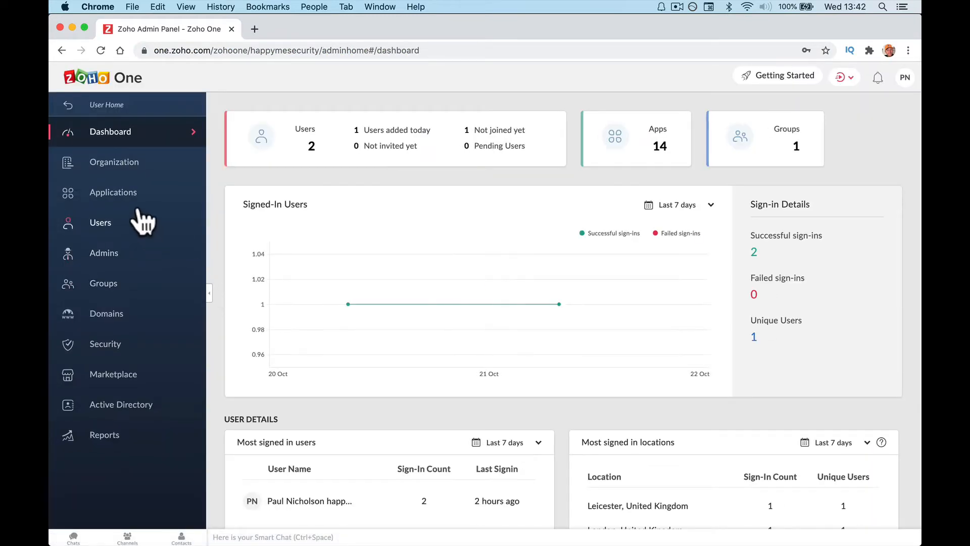
click(113, 192)
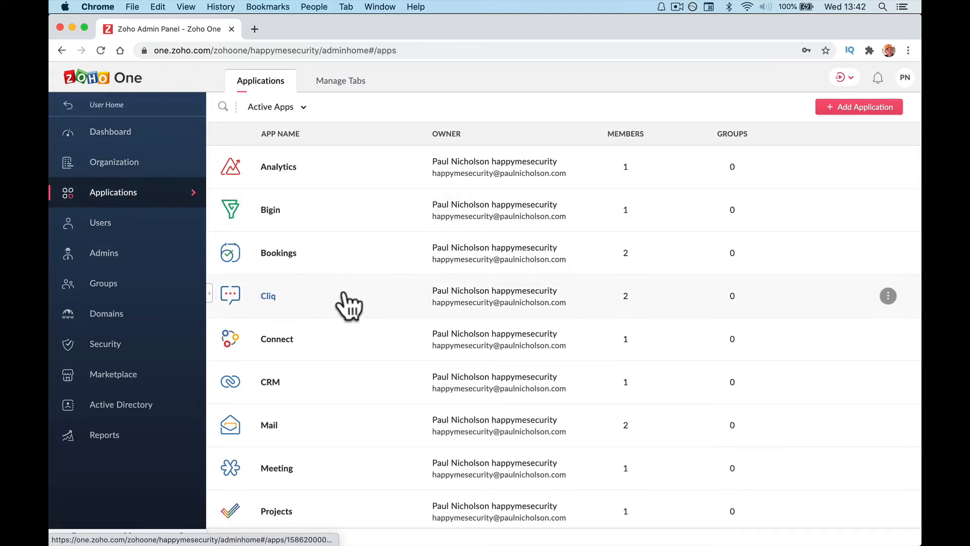
click(223, 106)
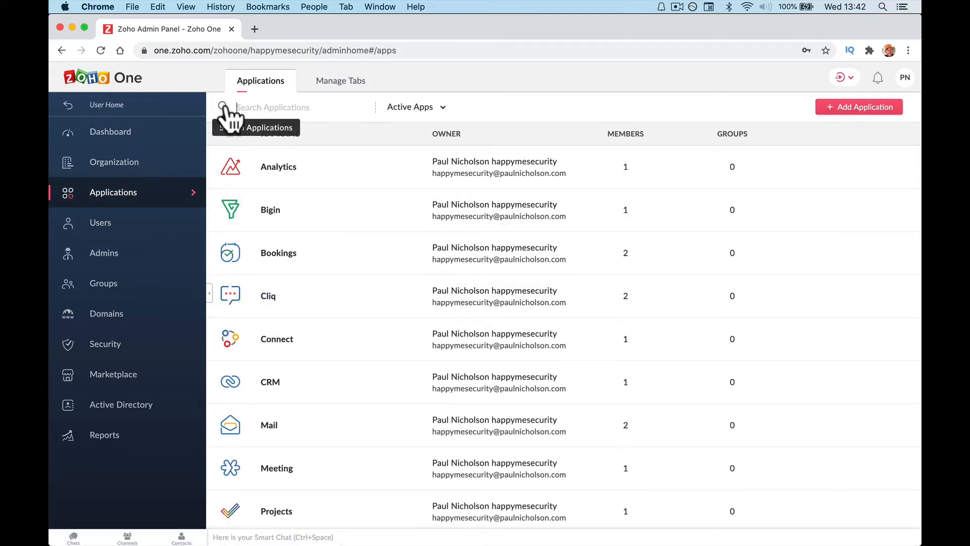
text(cliq)
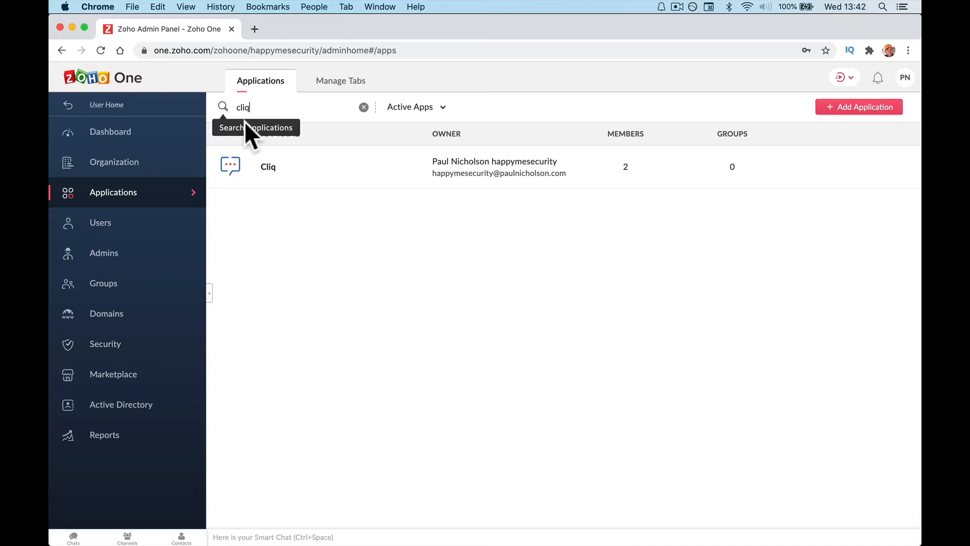
mouse_move(848, 143)
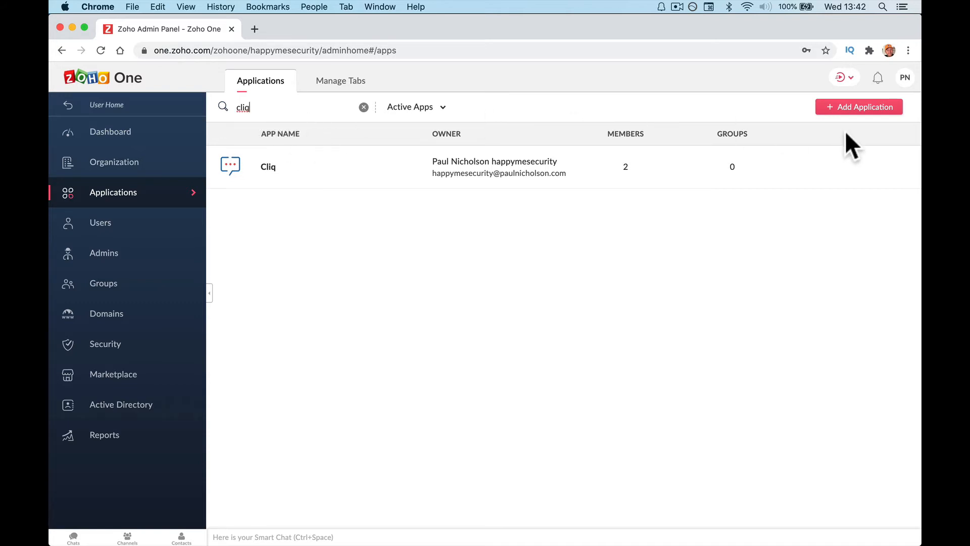
mouse_move(509, 313)
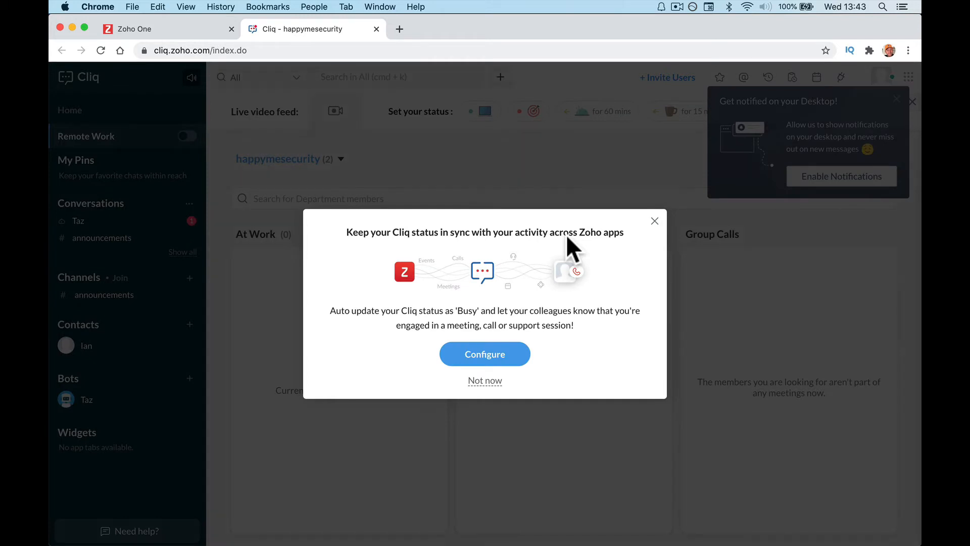
mouse_move(563, 309)
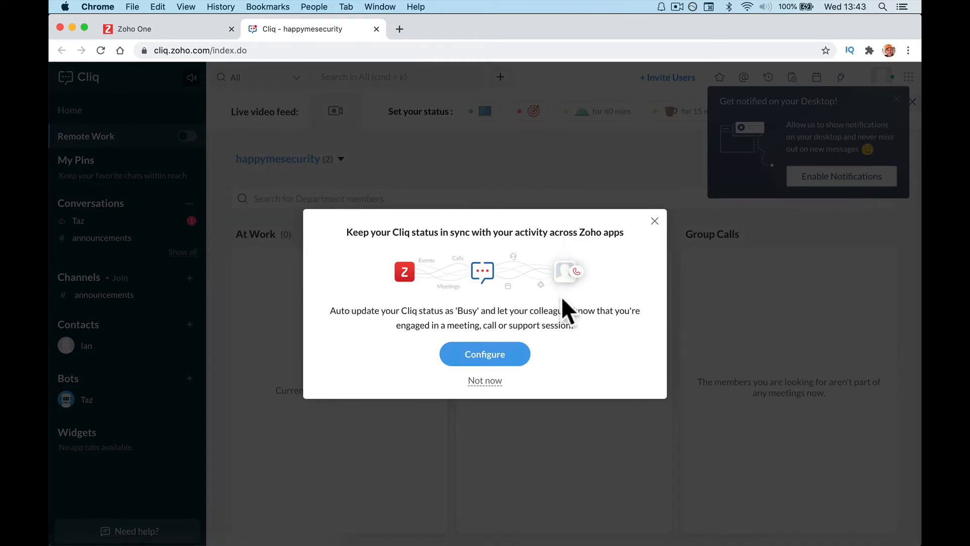
mouse_move(370, 337)
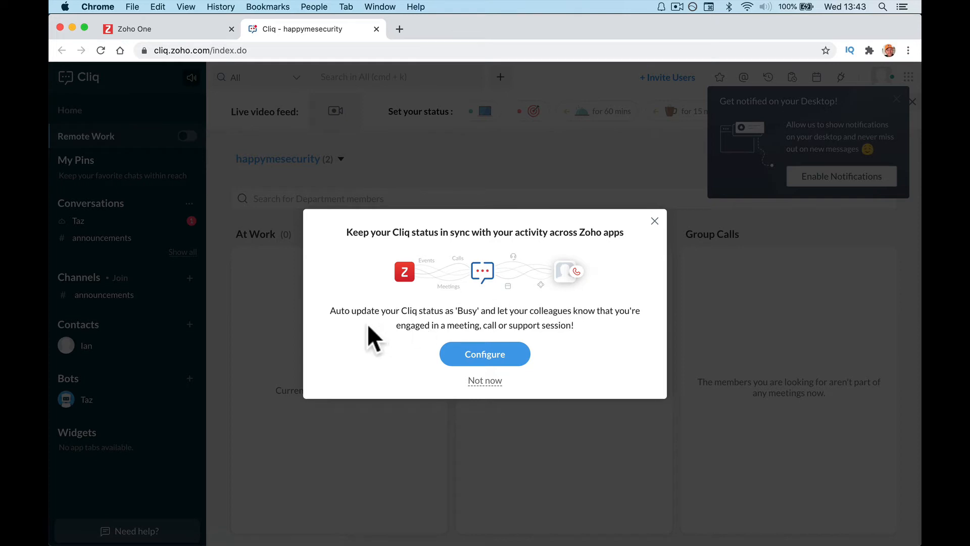
mouse_move(550, 346)
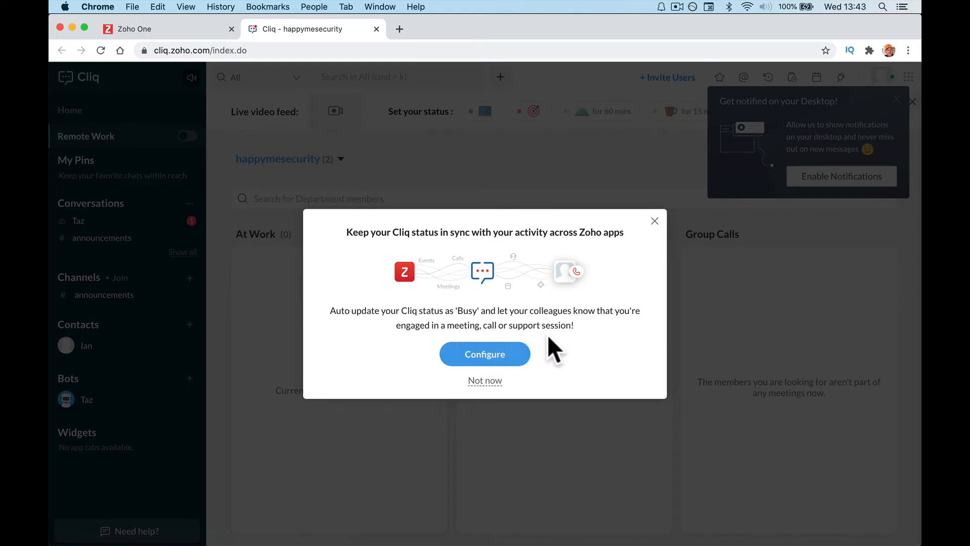
Go from the status-sync prompt to Personalize > Privacy with both Busy-status sync options enabled.
click(485, 353)
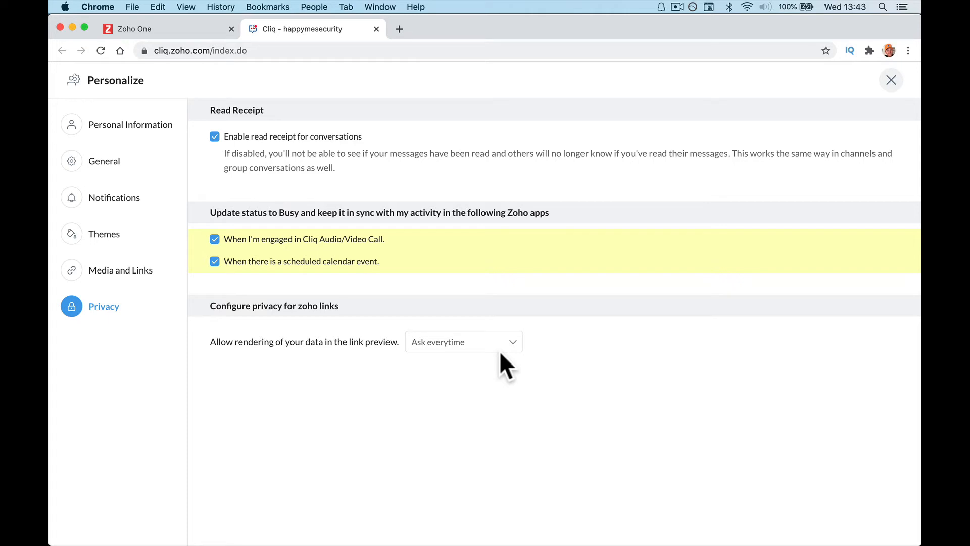
mouse_move(472, 352)
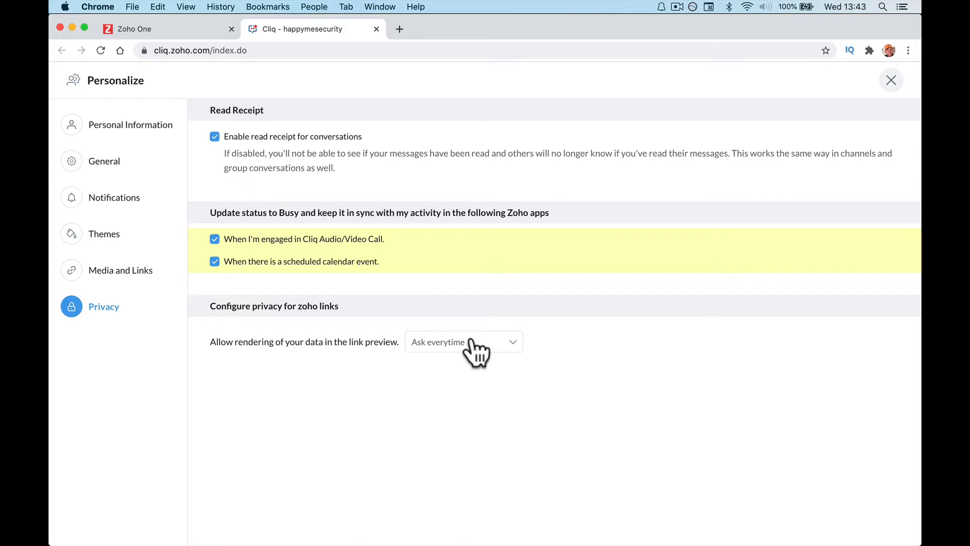
mouse_move(340, 279)
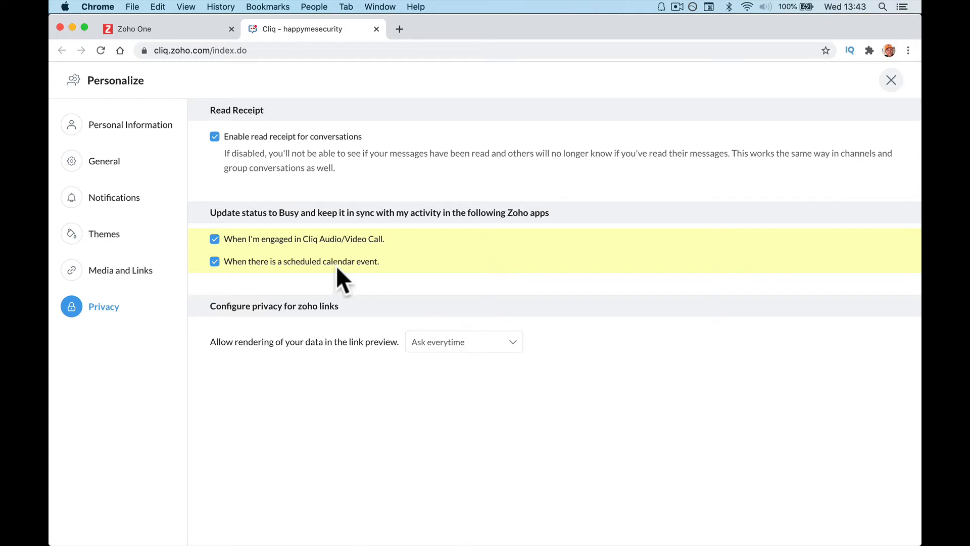
mouse_move(404, 371)
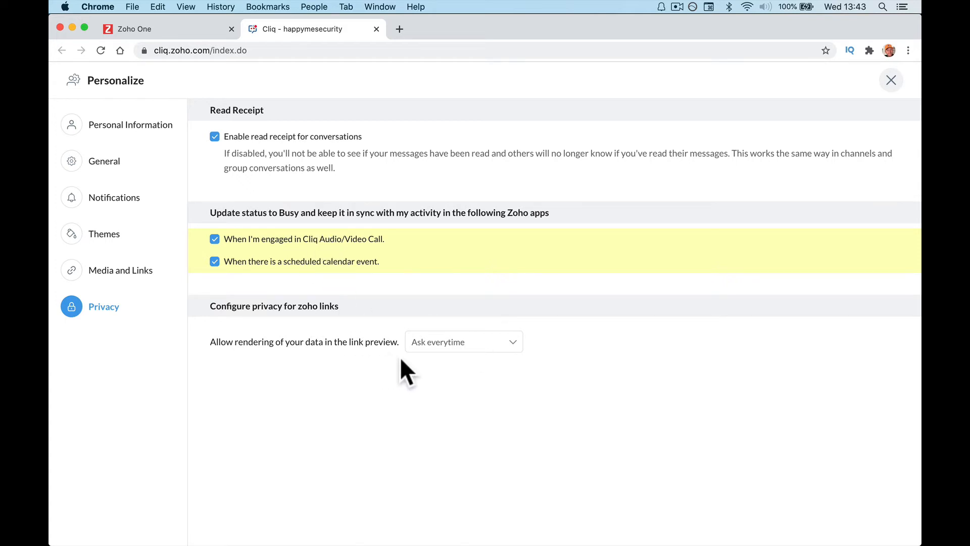
click(463, 341)
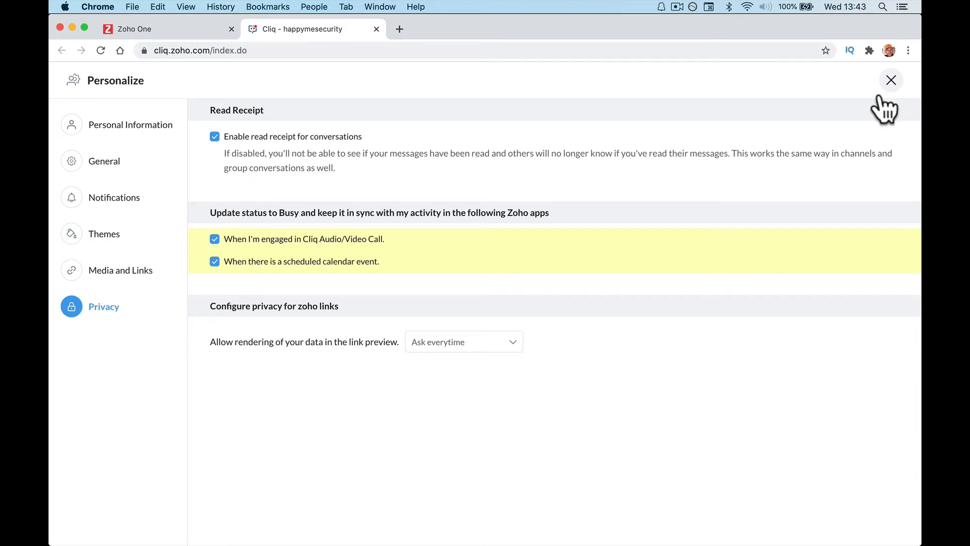
Close Personalize and dismiss the desktop-notifications prompt to show the Remote Work home.
click(891, 80)
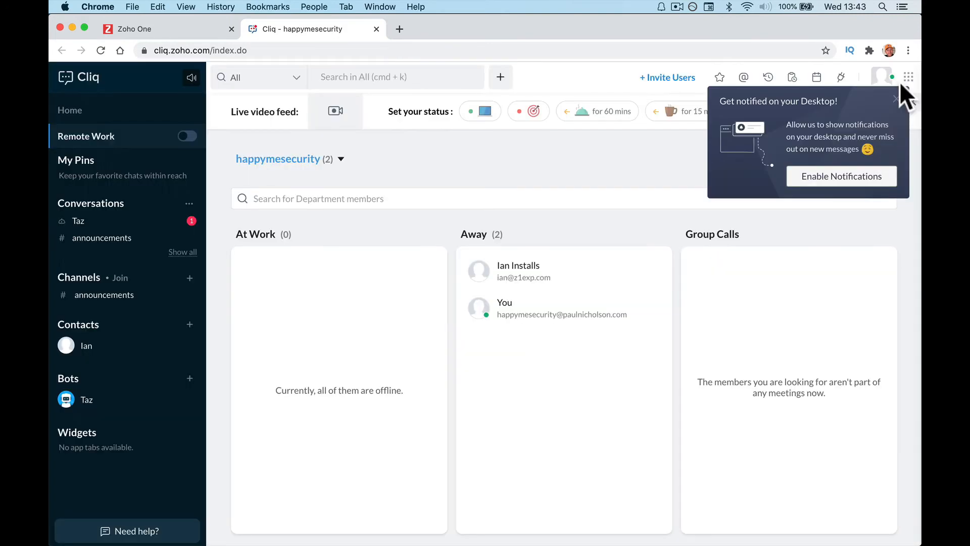
mouse_move(841, 176)
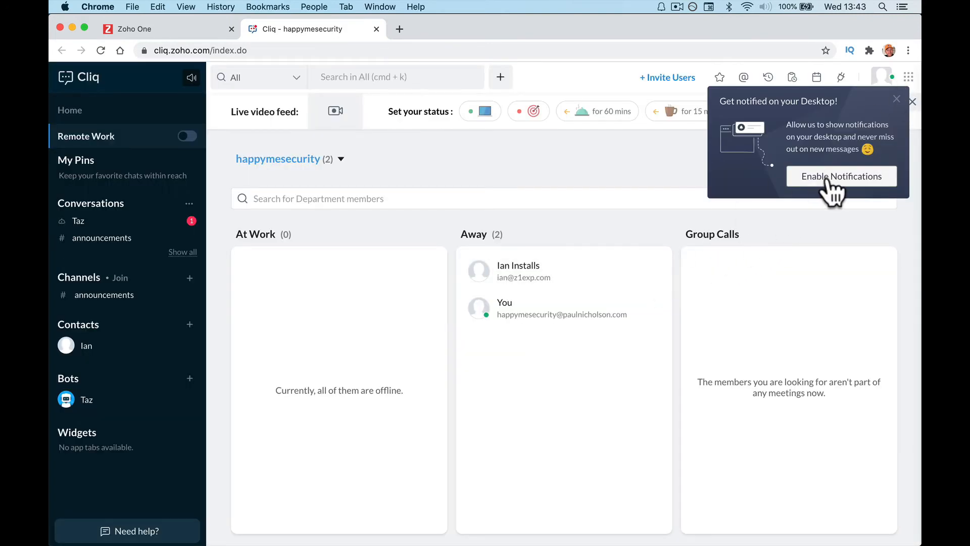
click(841, 176)
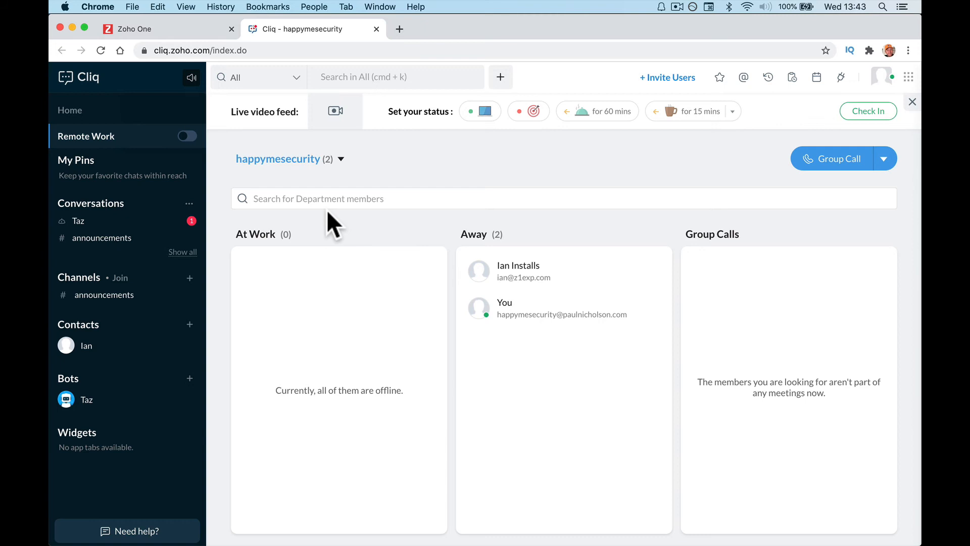
mouse_move(183, 116)
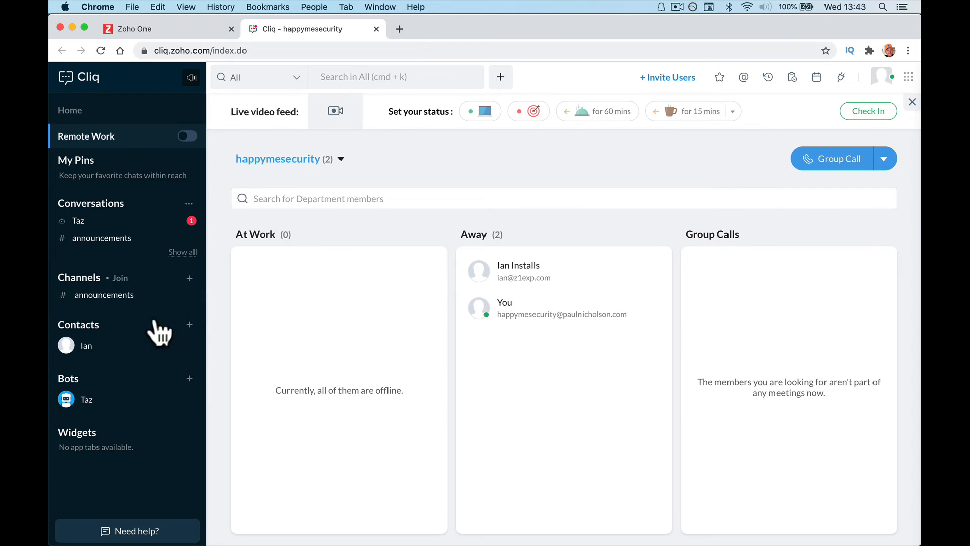
mouse_move(172, 298)
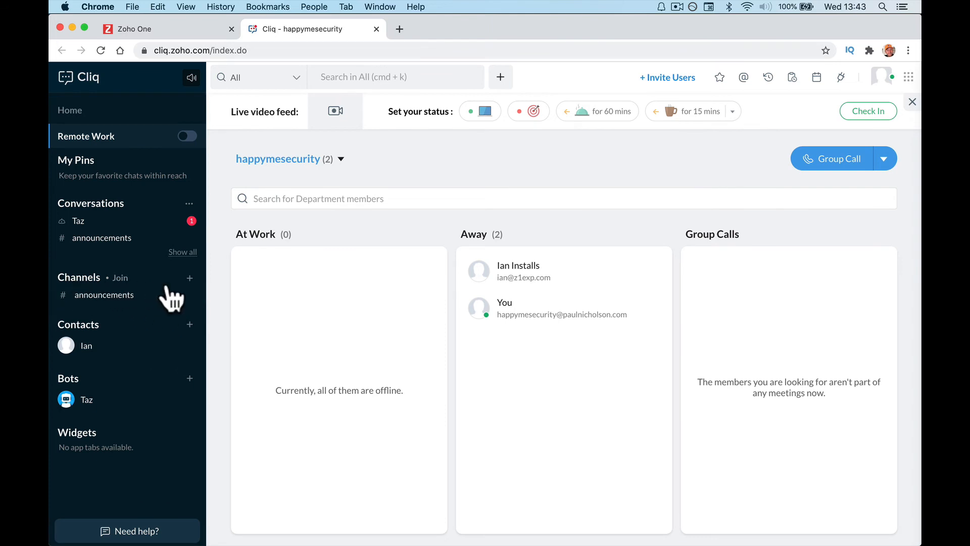
Start and cancel a new channel, visit the contact's direct chat, then return to Home.
click(189, 276)
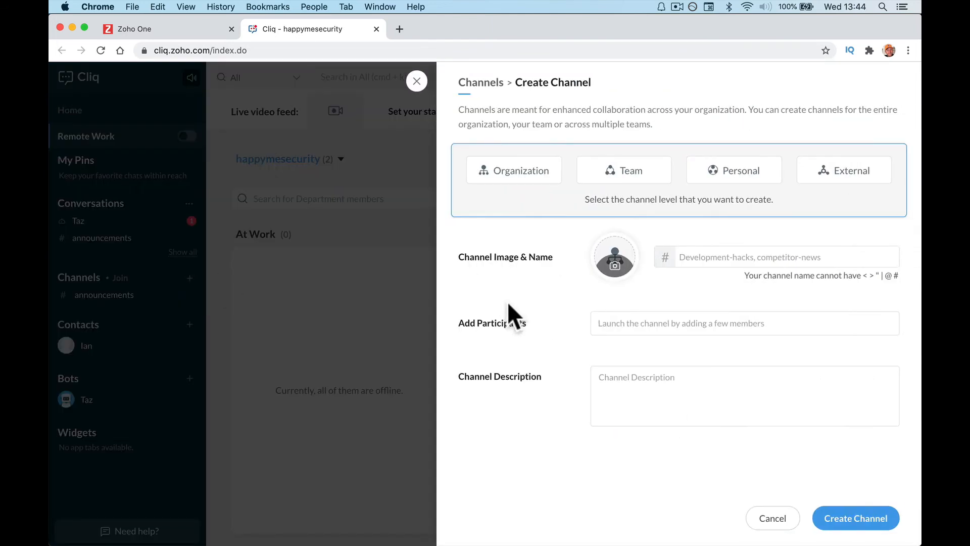
click(416, 81)
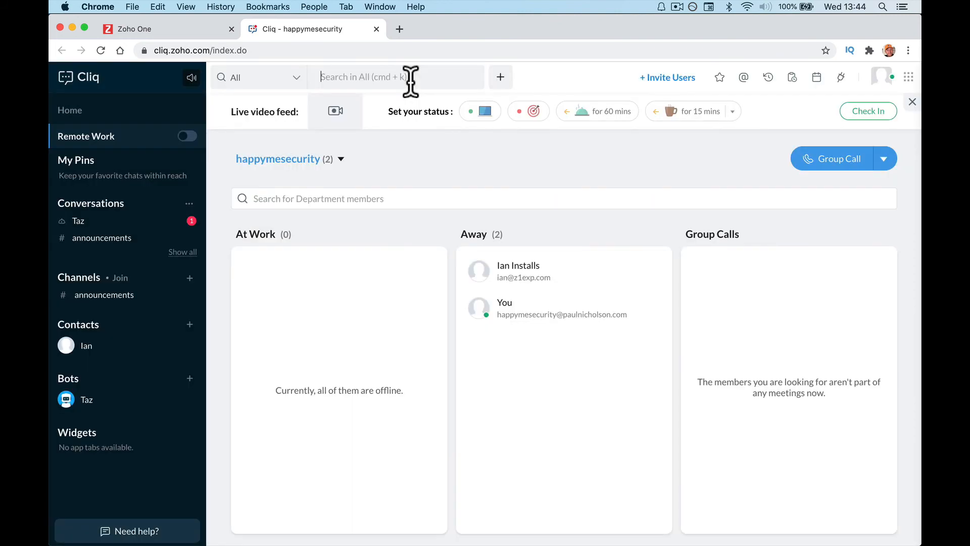
mouse_move(160, 348)
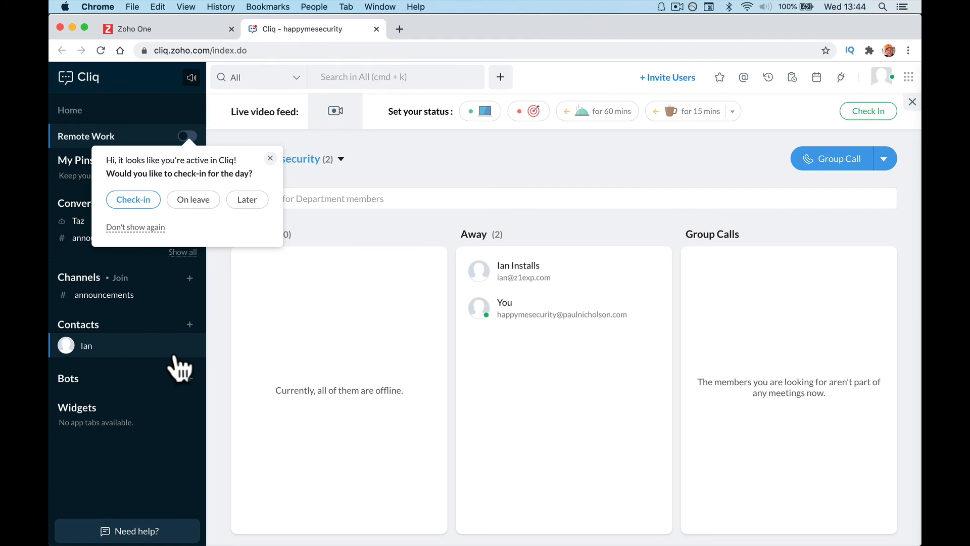
click(86, 345)
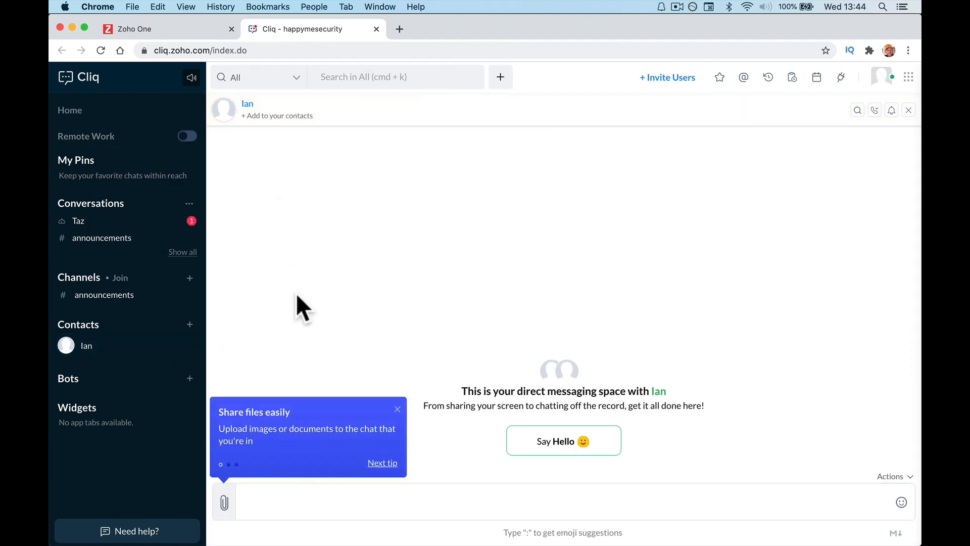
click(397, 408)
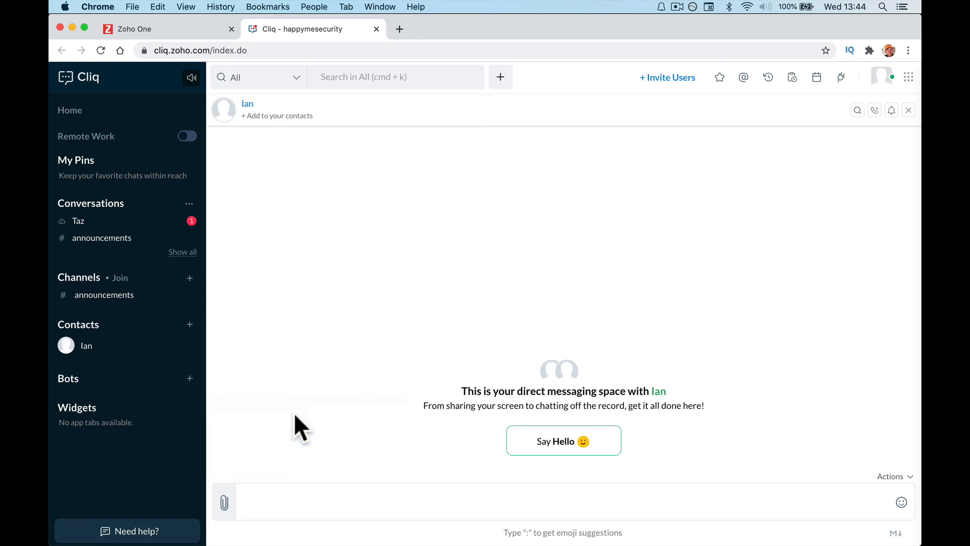
click(70, 109)
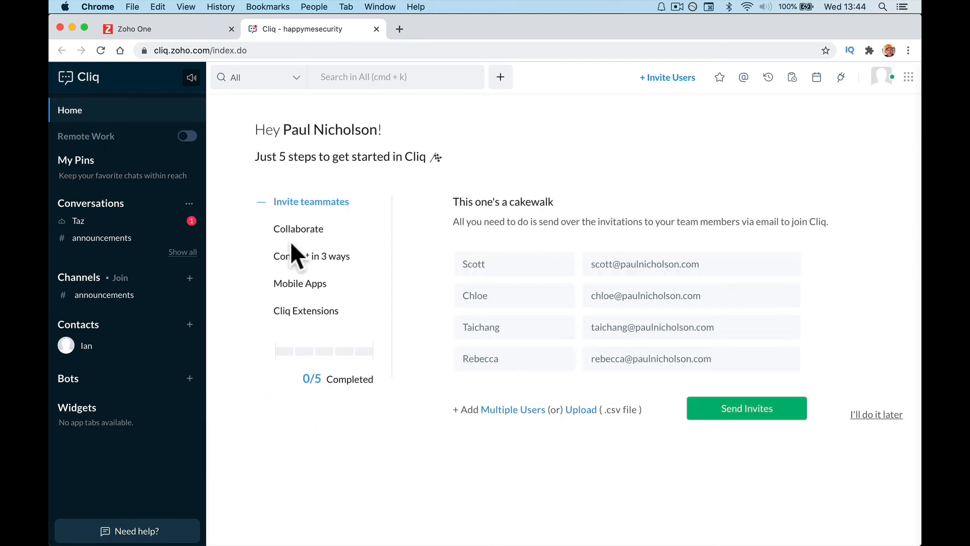
mouse_move(392, 356)
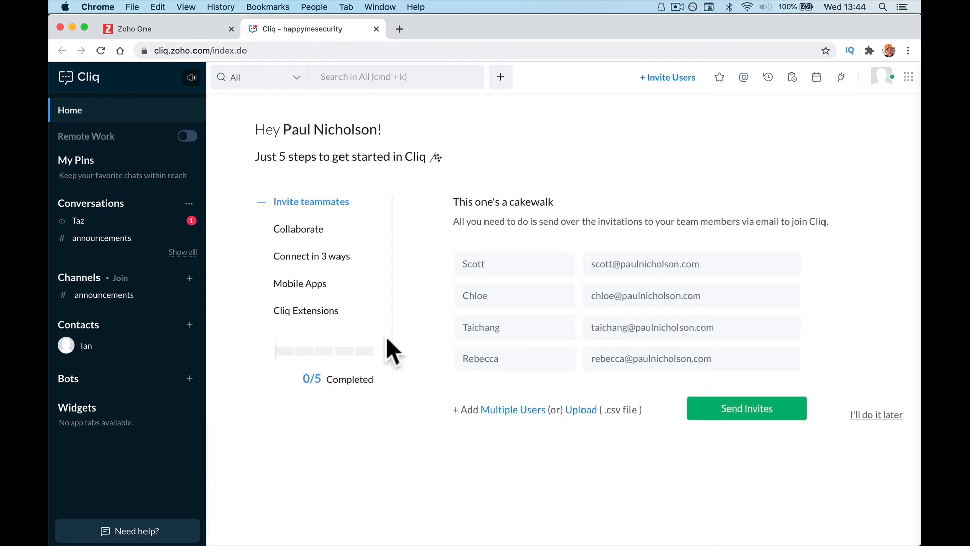